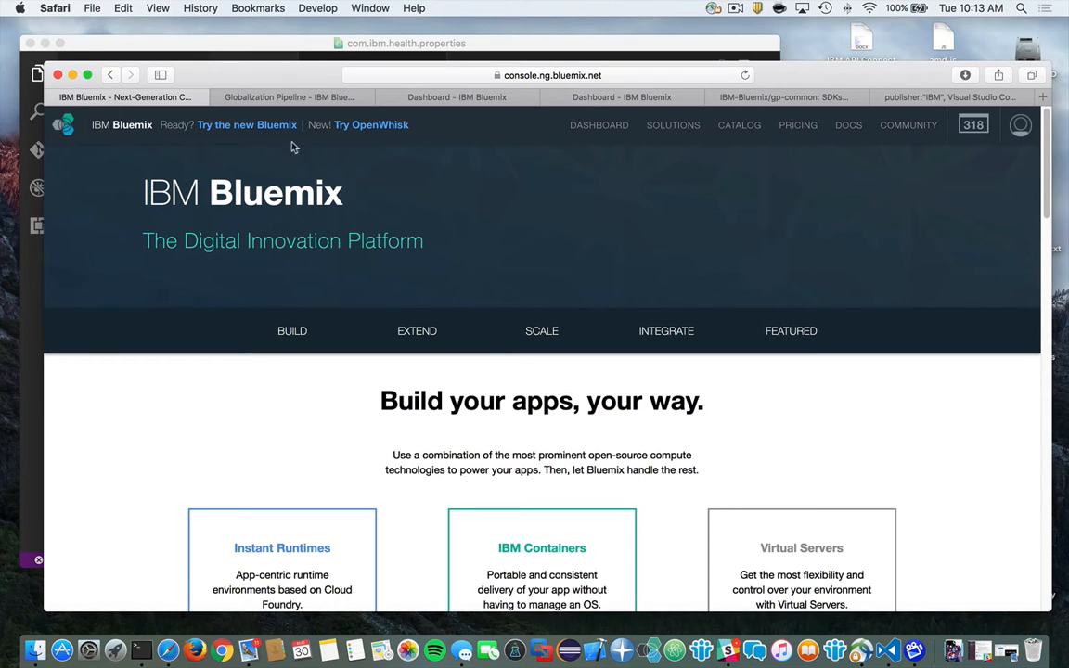
Open the Globalization Pipeline service tile from the Bluemix Catalog.
{"action": "left_click", "coordinate": [283, 96]}
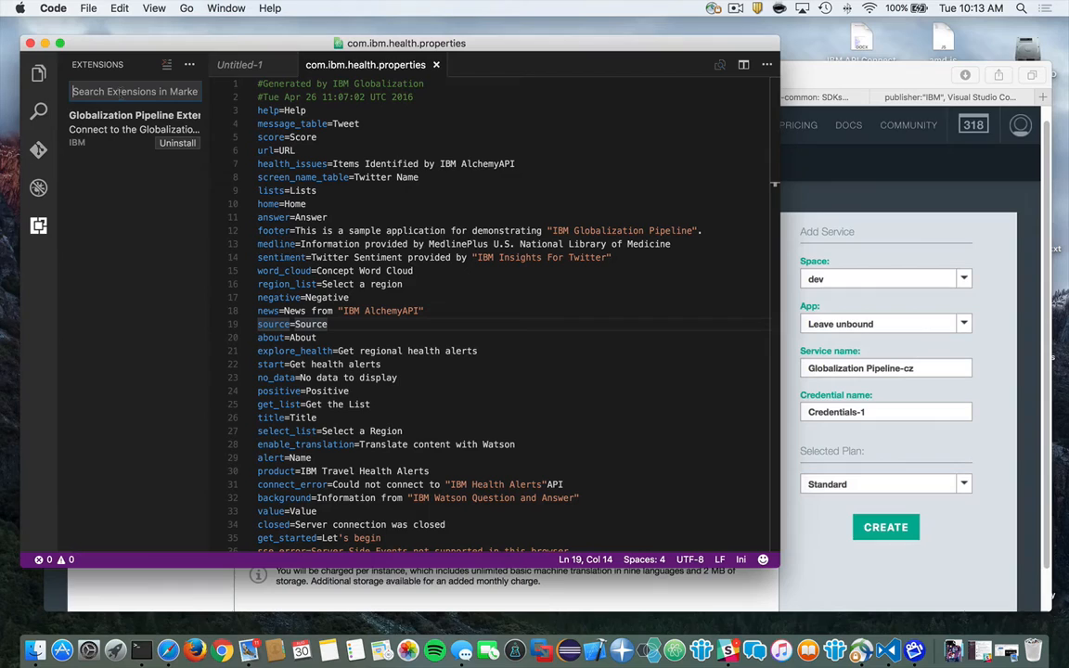
Search extensions for 'Gl' to reveal IBM's installed Globalization Pipeline extension.
{"action": "type", "text": "Globalization"}
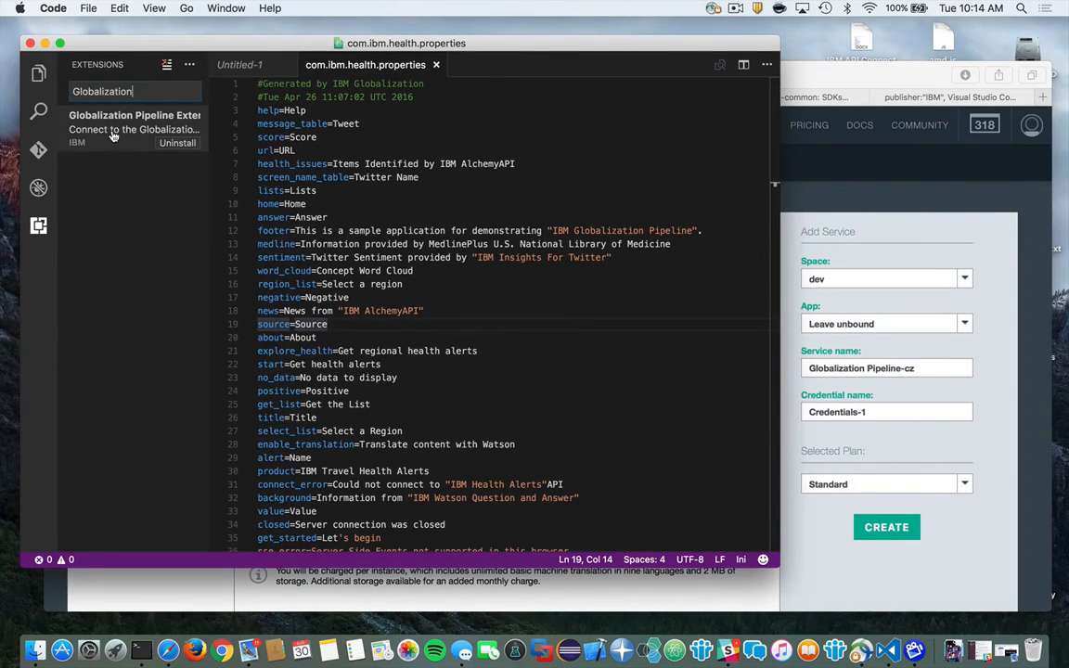
{"action": "mouse_move", "coordinate": [129, 151]}
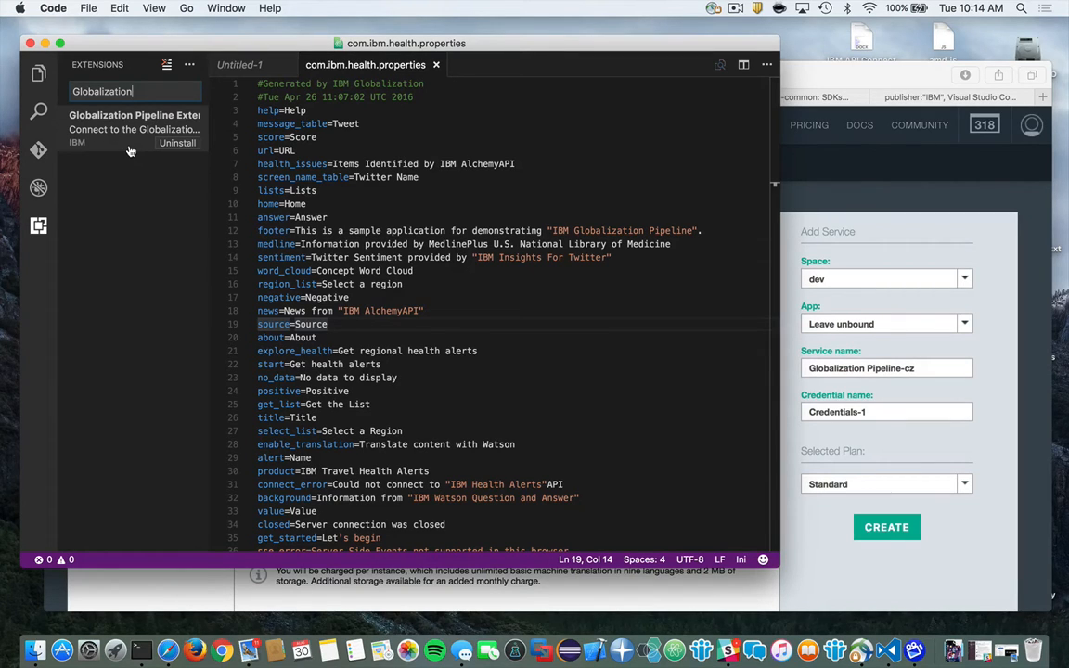
{"action": "left_click", "coordinate": [53, 8]}
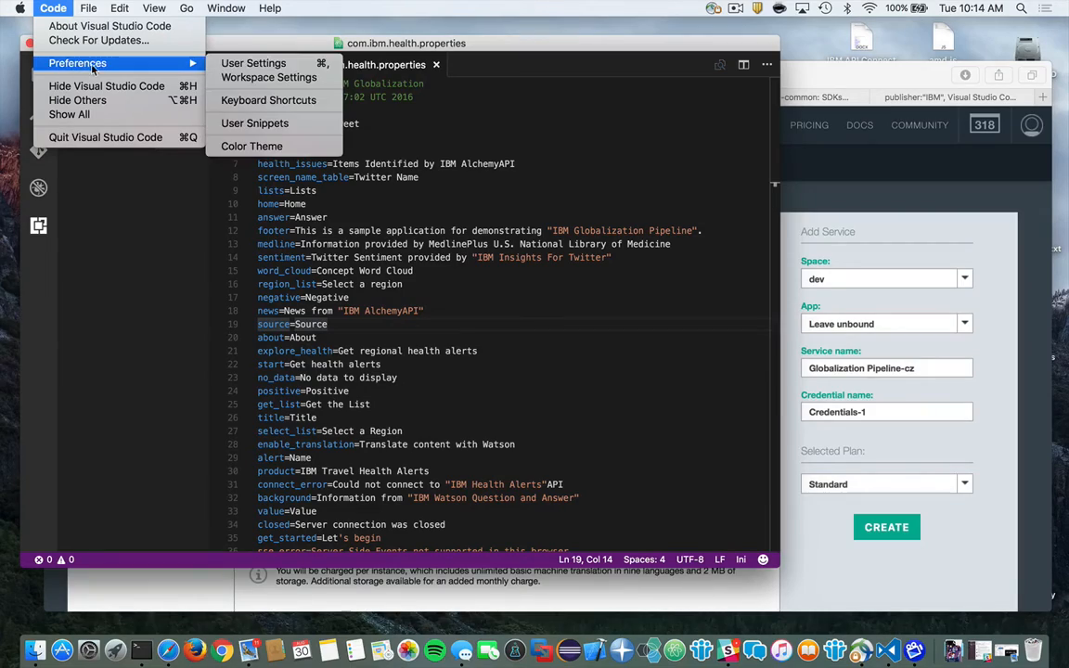
Open User Settings and scroll through the g11n credential and language entries.
{"action": "left_click", "coordinate": [253, 62]}
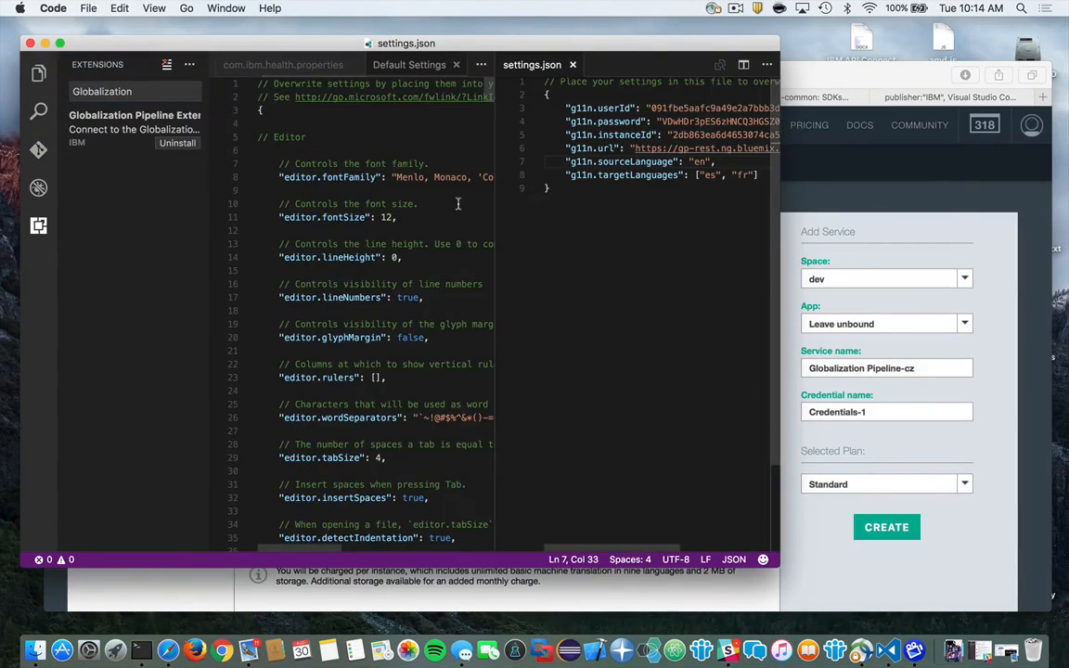
{"action": "scroll", "scroll_direction": "down", "scroll_amount": 3}
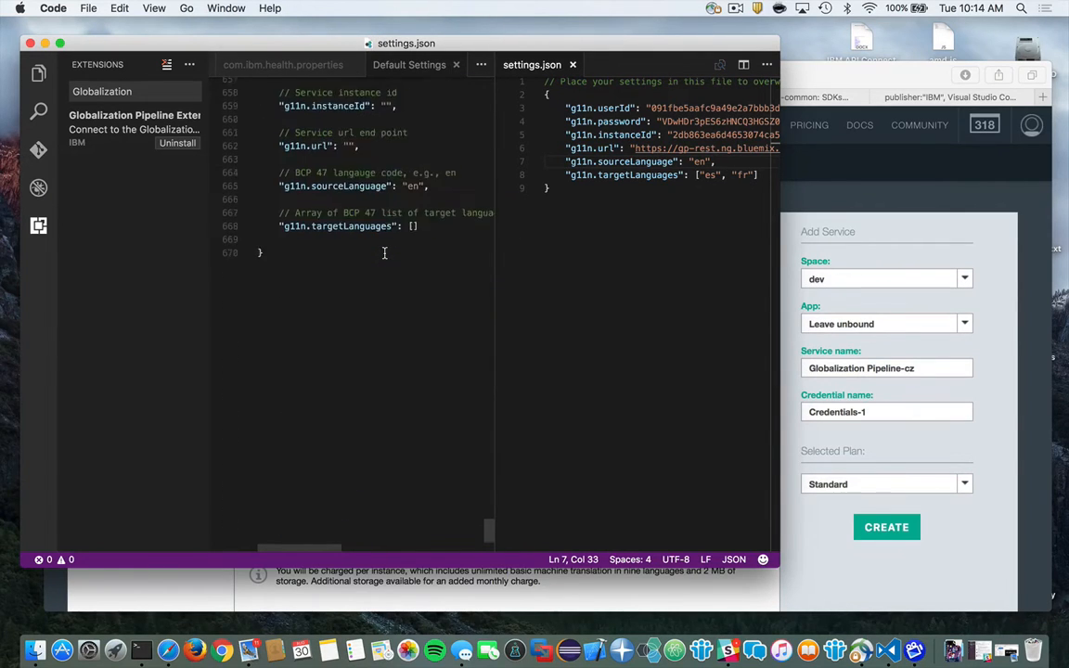
{"action": "scroll", "scroll_direction": "up", "scroll_amount": 3}
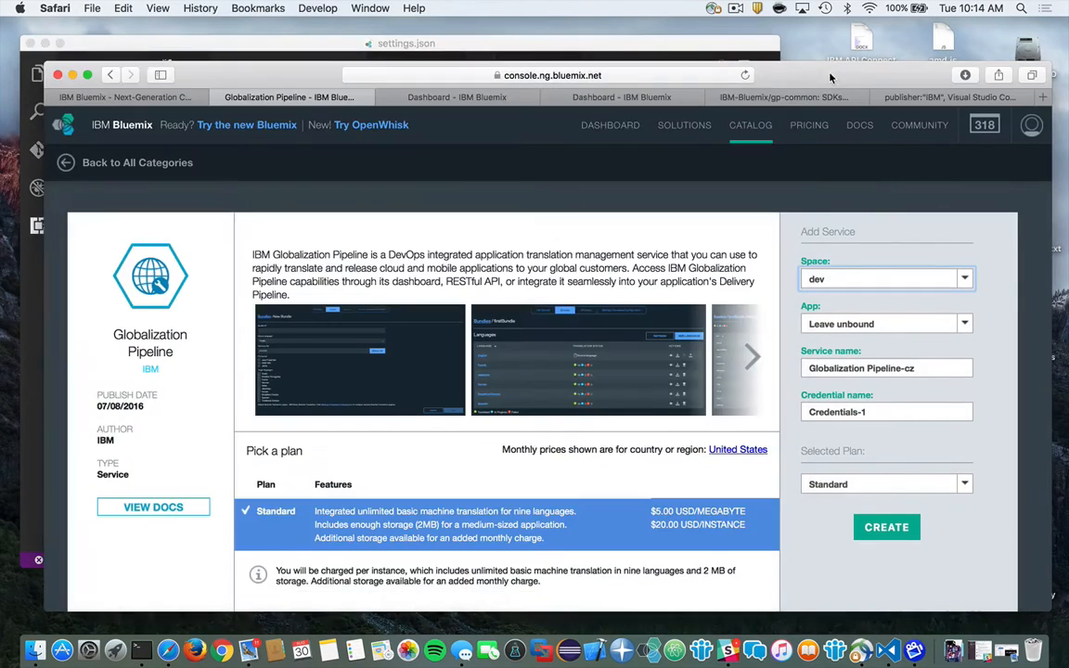
Show the Globalization Pipeline service credentials on the Bluemix Dashboard.
{"action": "left_click", "coordinate": [457, 96]}
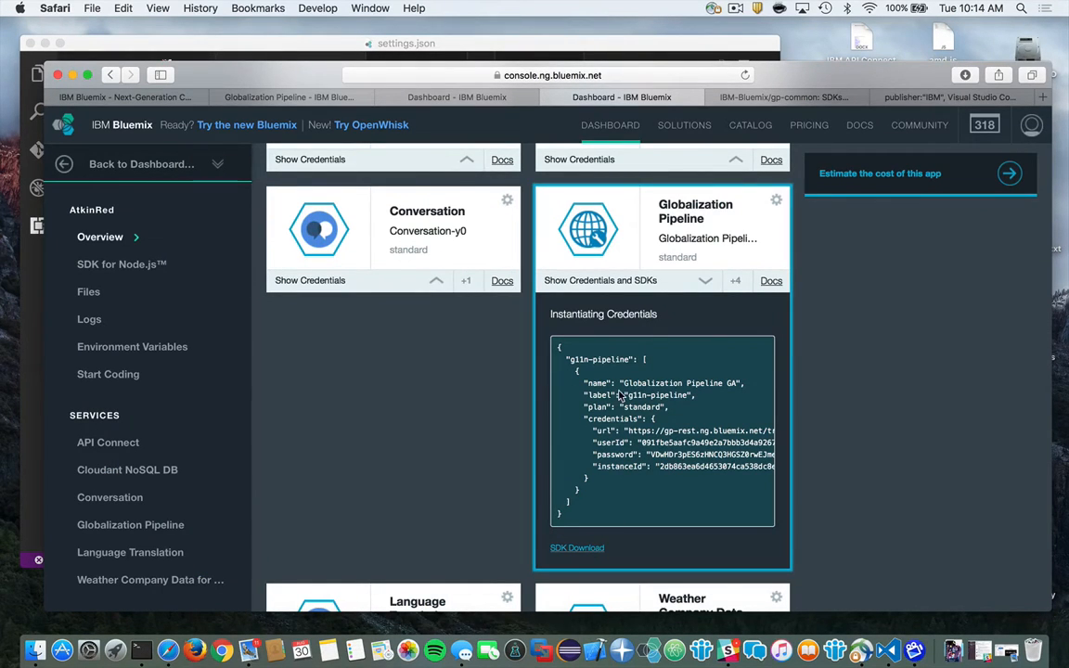
{"action": "mouse_move", "coordinate": [587, 229]}
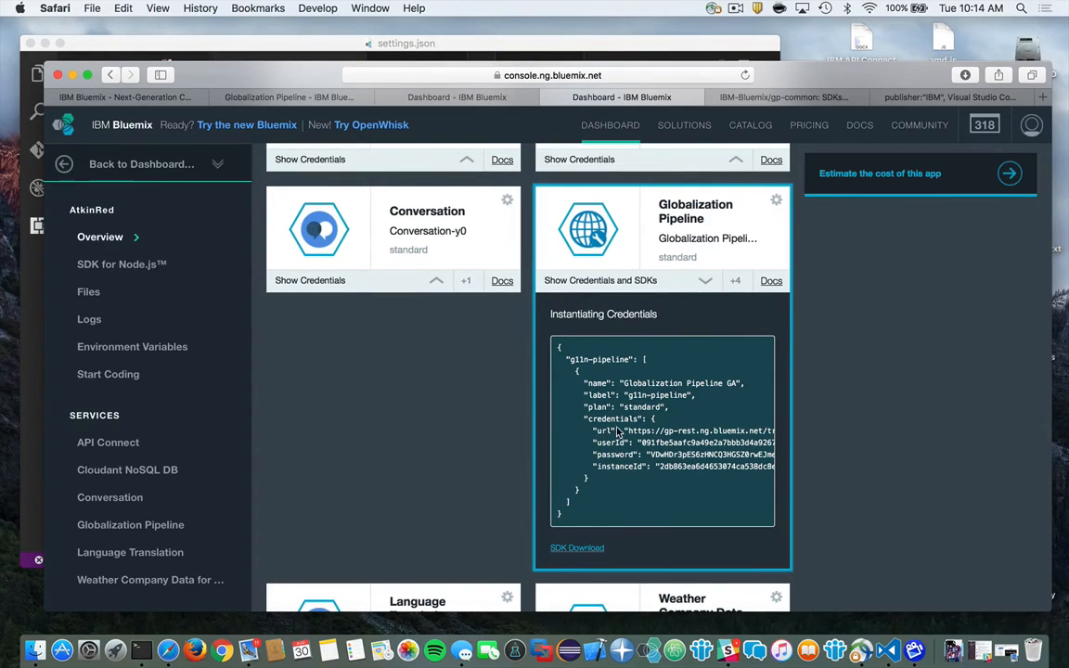
{"action": "mouse_move", "coordinate": [617, 490]}
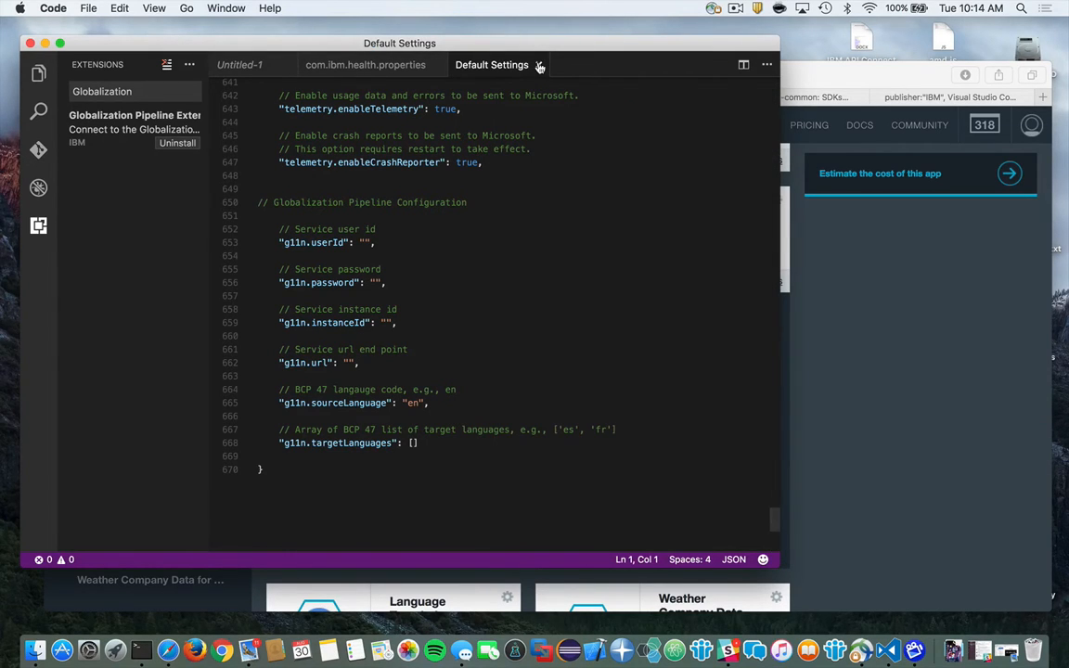
Close Default Settings and create the 'test' bundle via Globalization Pipeline - Create Bundle.
{"action": "left_click", "coordinate": [365, 64]}
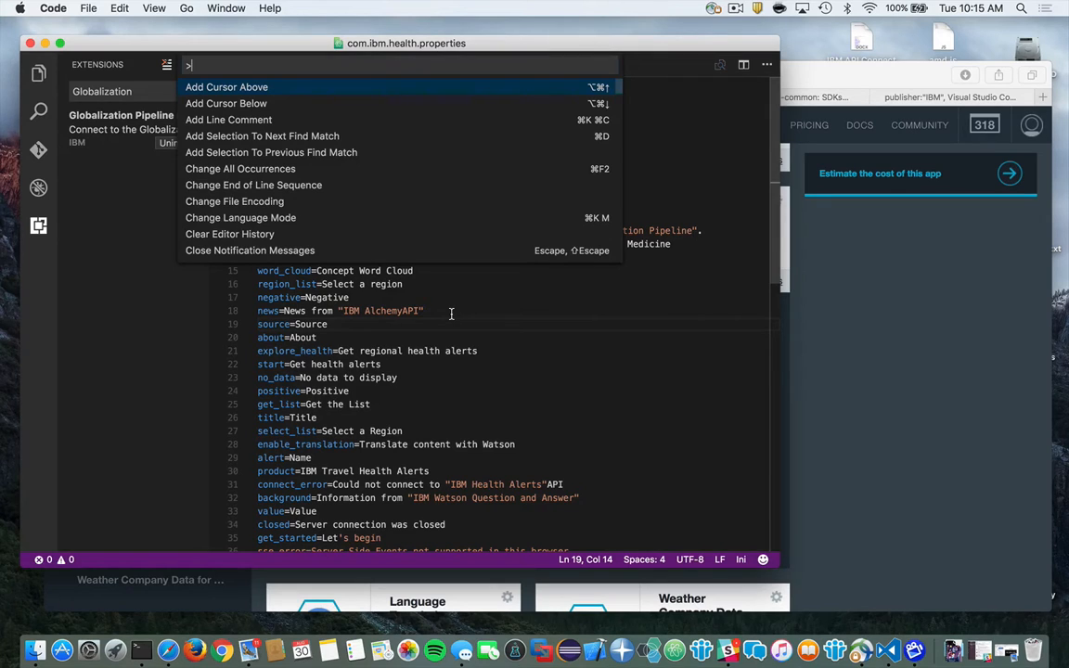
{"action": "type", "text": "Glo"}
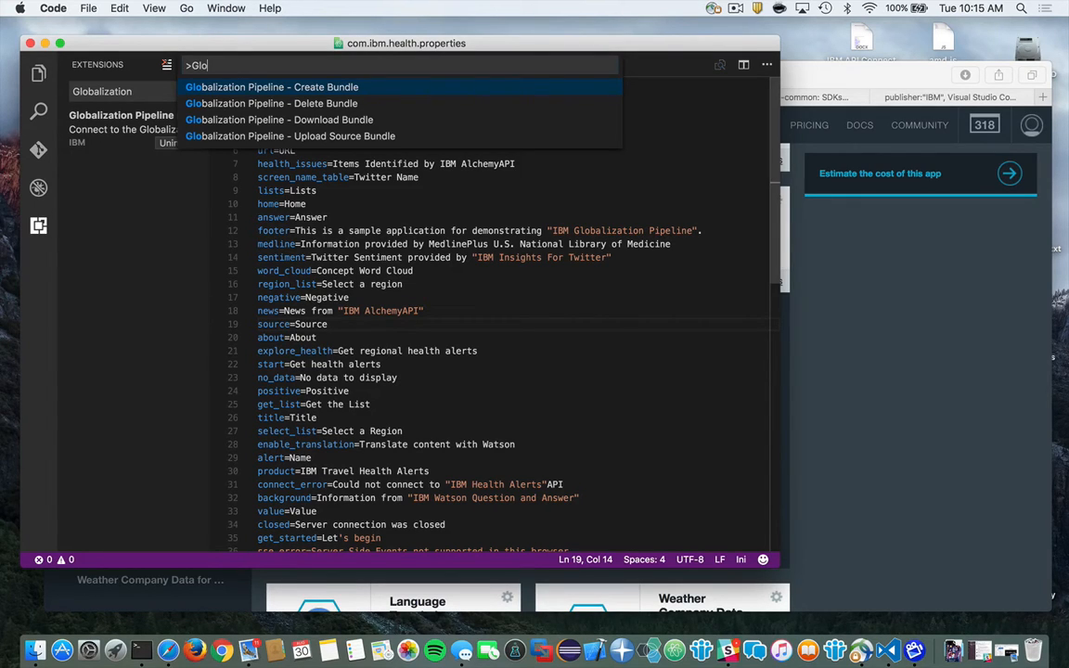
{"action": "left_click", "coordinate": [271, 86]}
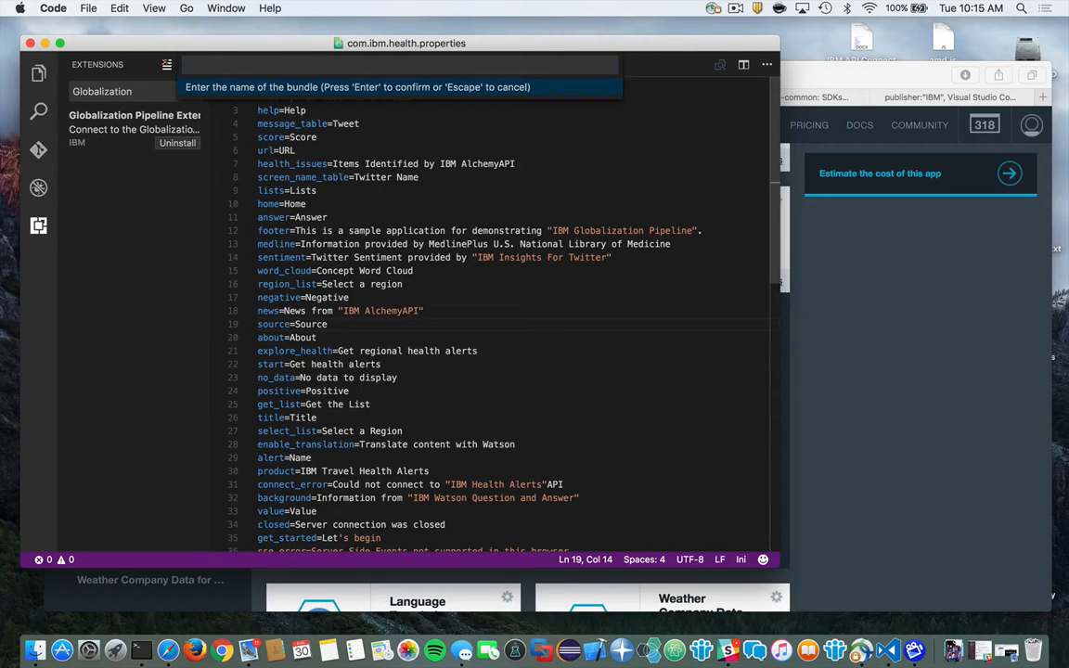
{"action": "type", "text": "test"}
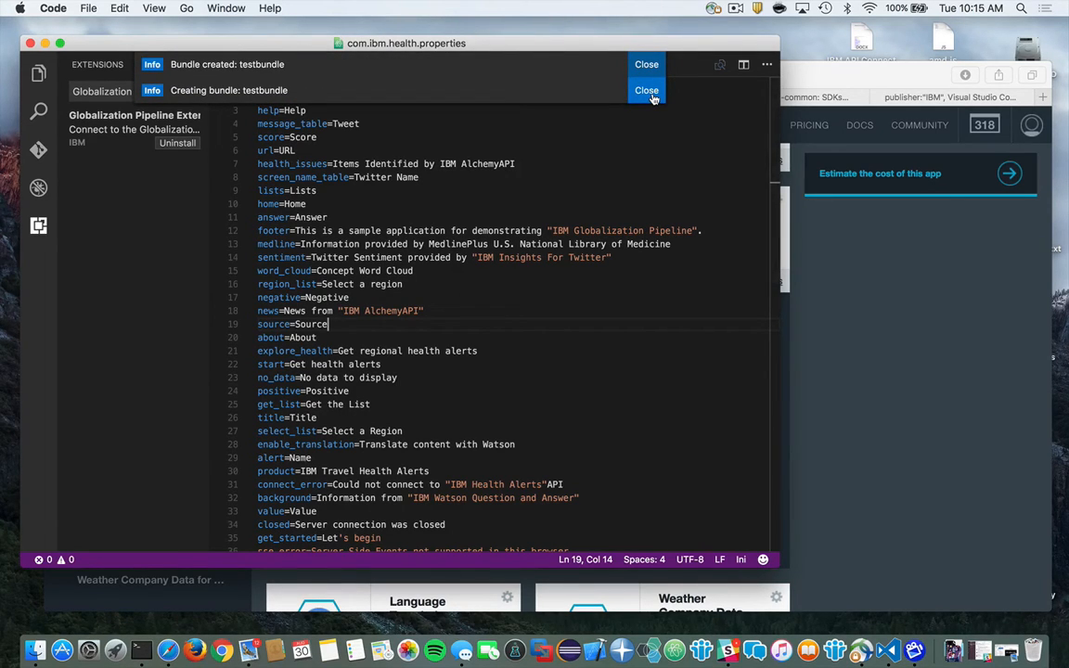
{"action": "left_click", "coordinate": [645, 90]}
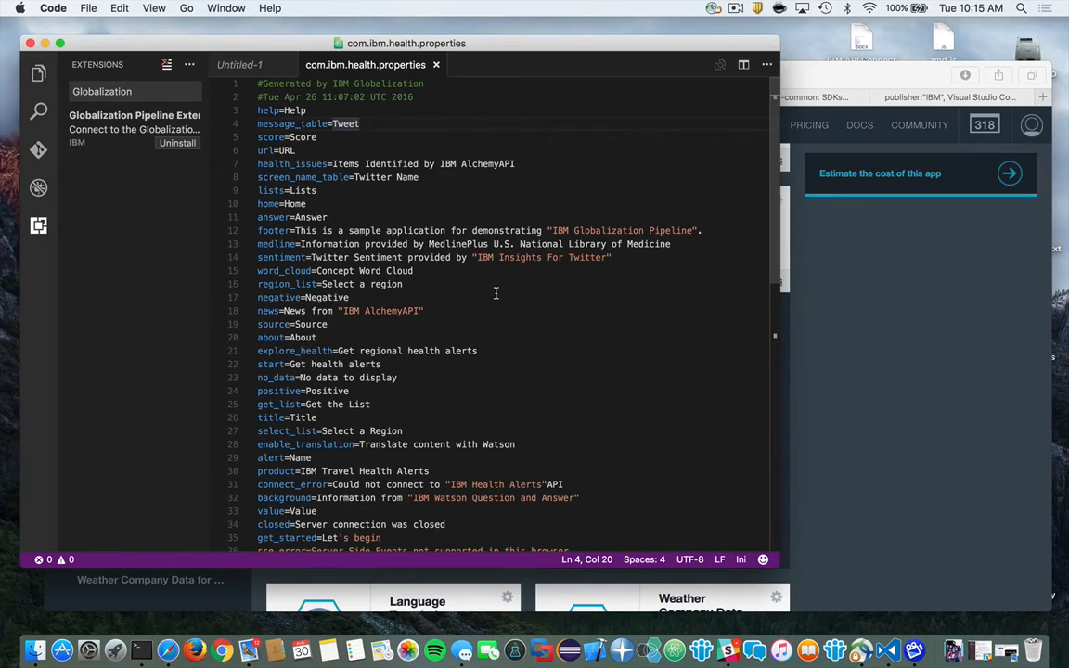
Run Globalization Pipeline - Upload Source Bundle to upload testbundle, then close the confirmation.
{"action": "type", "text": ">G"}
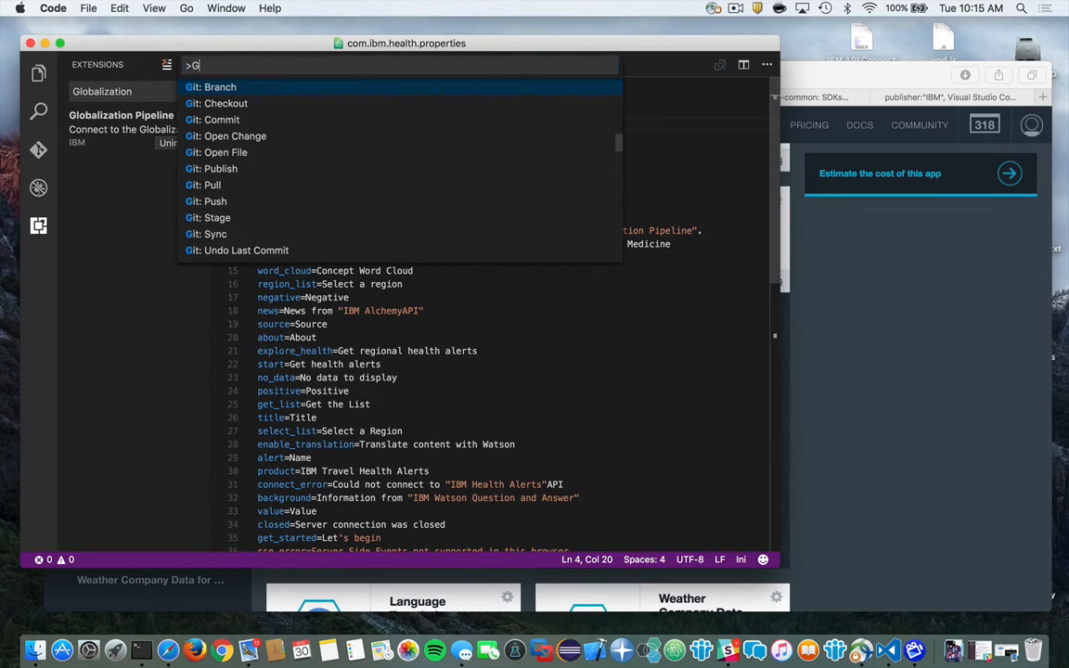
{"action": "type", "text": "l"}
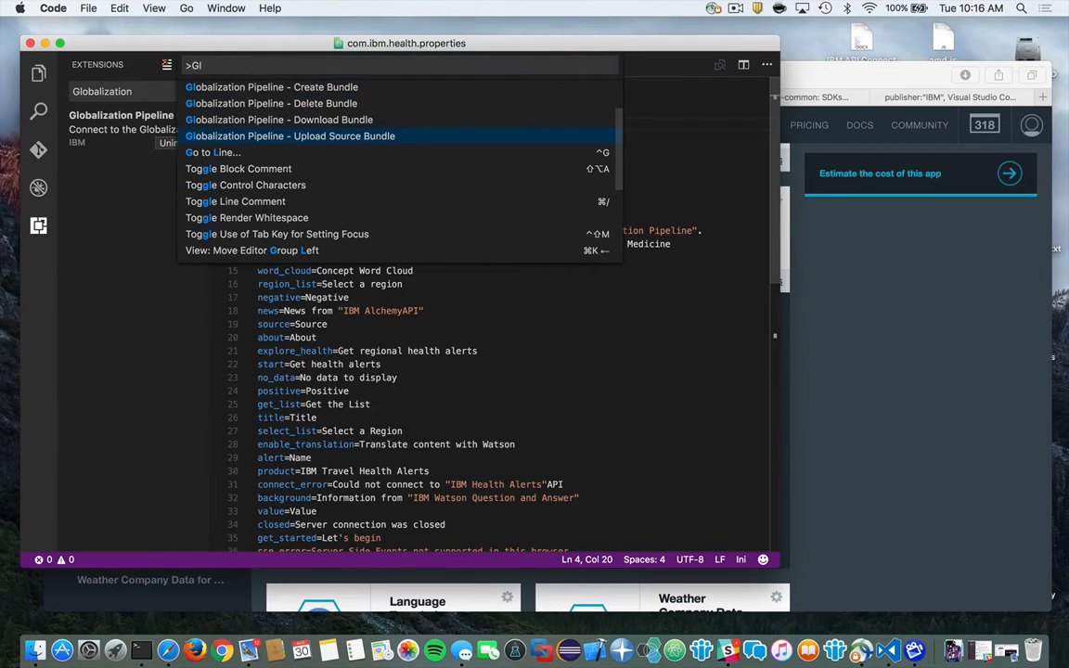
{"action": "left_click", "coordinate": [290, 135]}
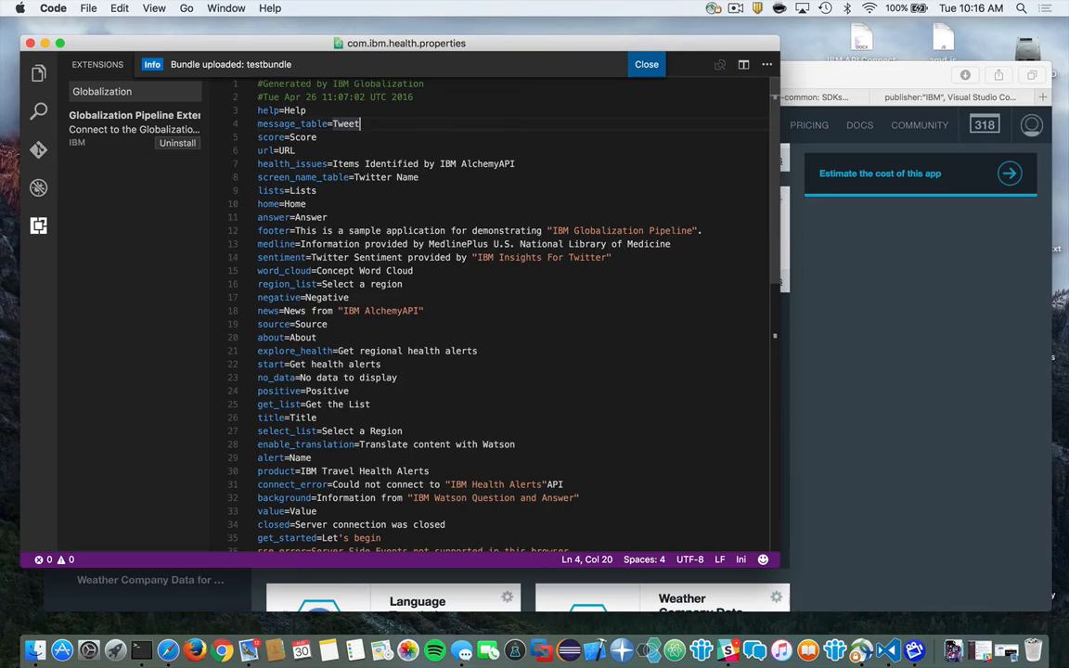
{"action": "mouse_move", "coordinate": [696, 200]}
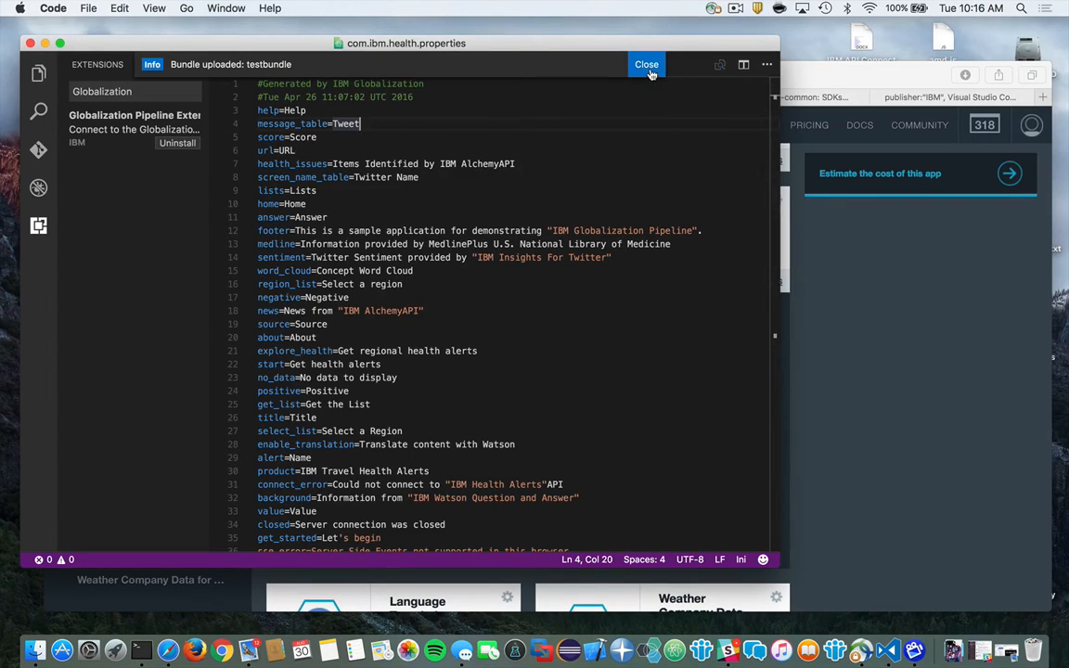
{"action": "left_click", "coordinate": [646, 64]}
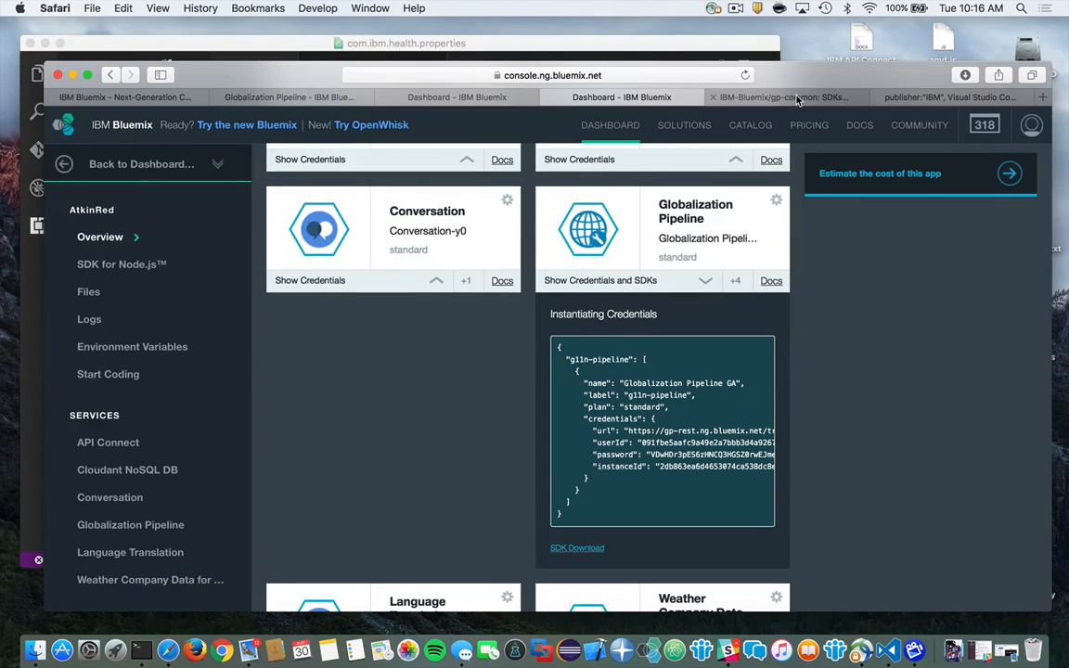
Scroll through the gp-common Globalization Pipeline SDKs and plug-ins page.
{"action": "left_click", "coordinate": [780, 97]}
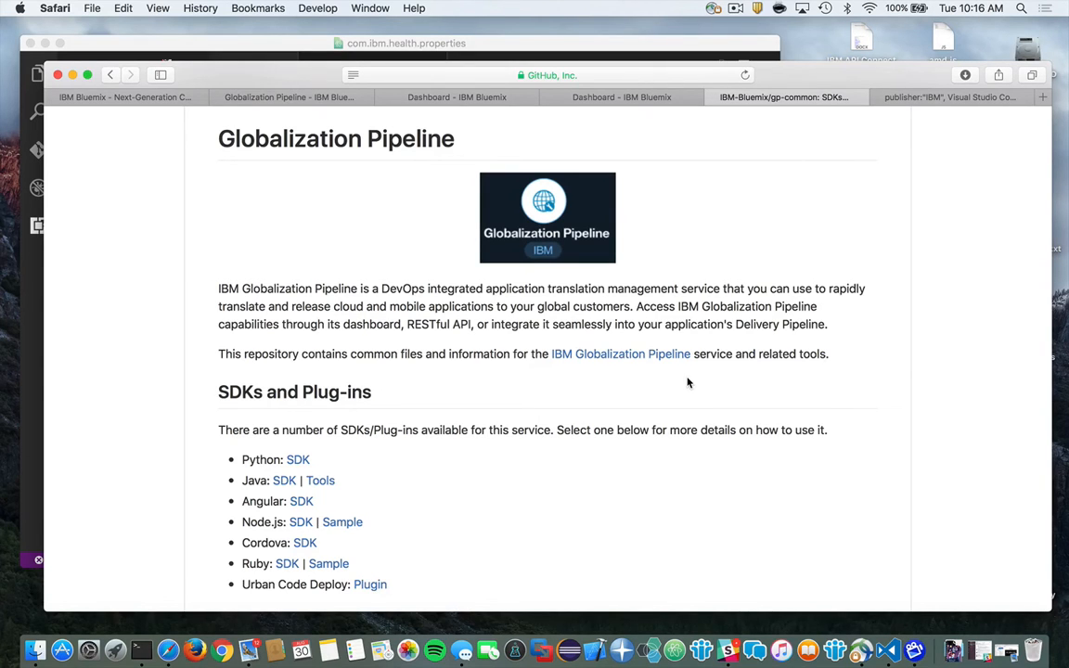
{"action": "scroll", "scroll_direction": "down", "scroll_amount": 3}
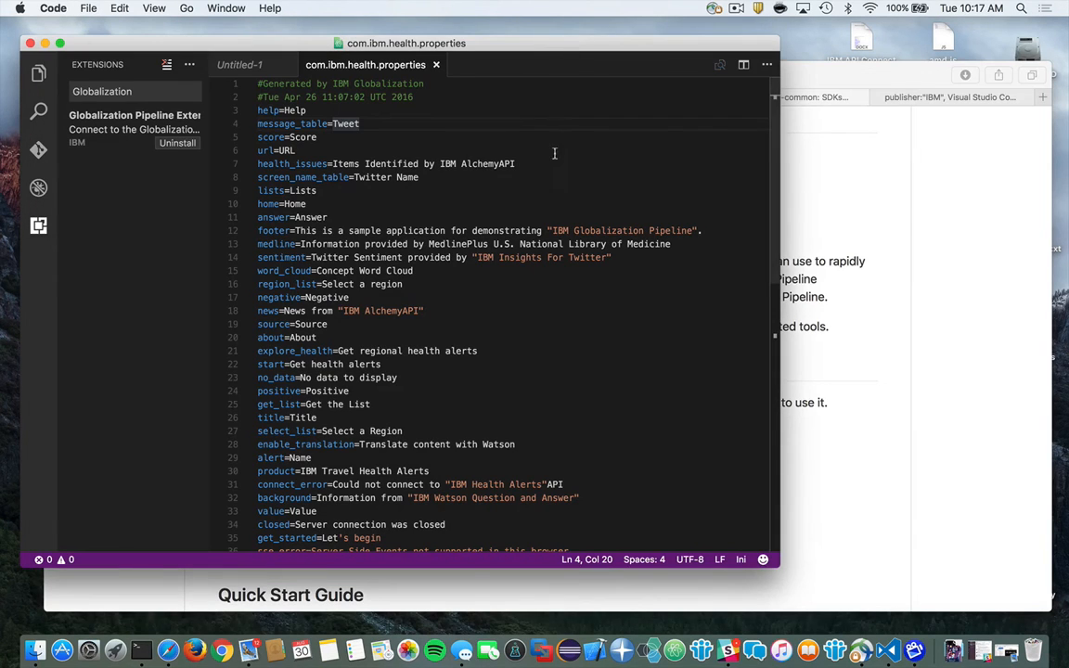
{"action": "mouse_move", "coordinate": [590, 296]}
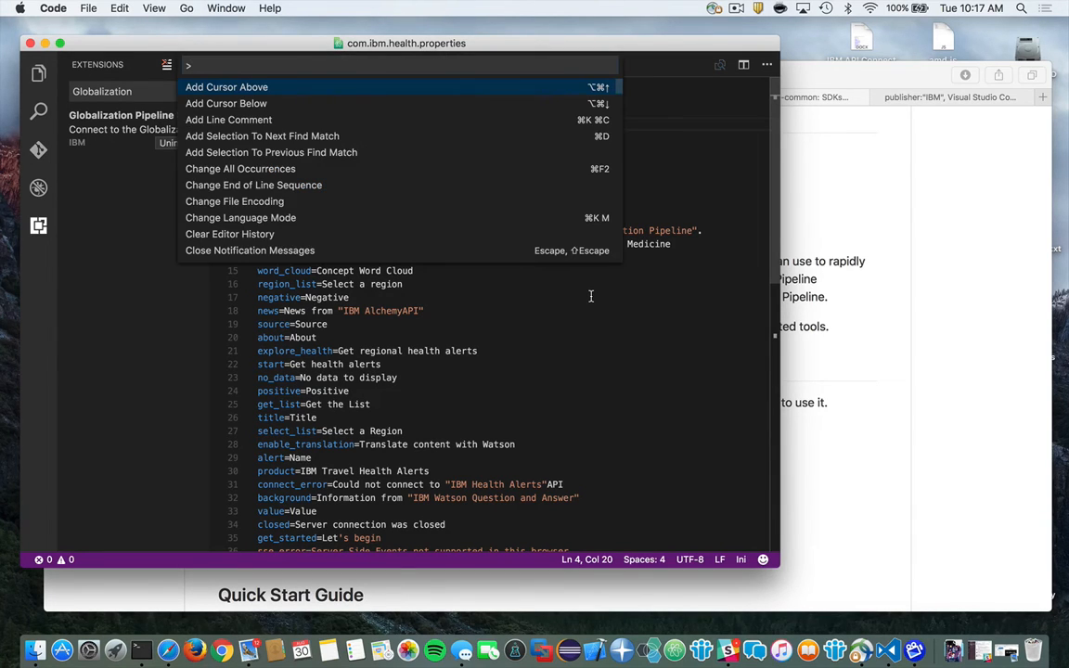
Download testbundle's 'es' translation with Globalization Pipeline - Download Bundle.
{"action": "type", "text": "Gl"}
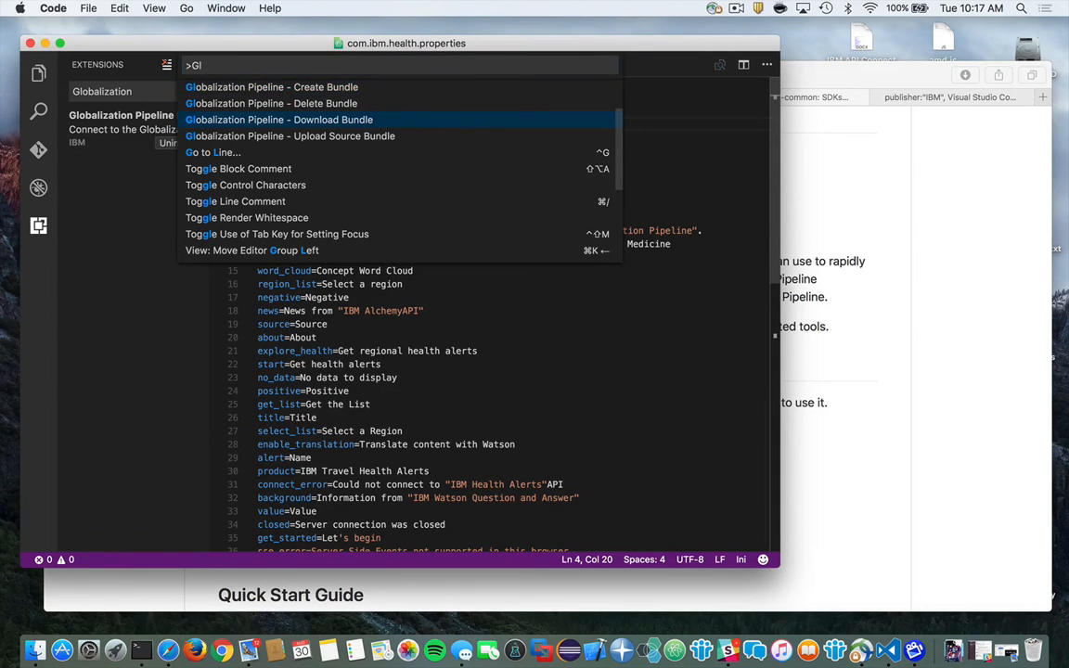
{"action": "left_click", "coordinate": [278, 120]}
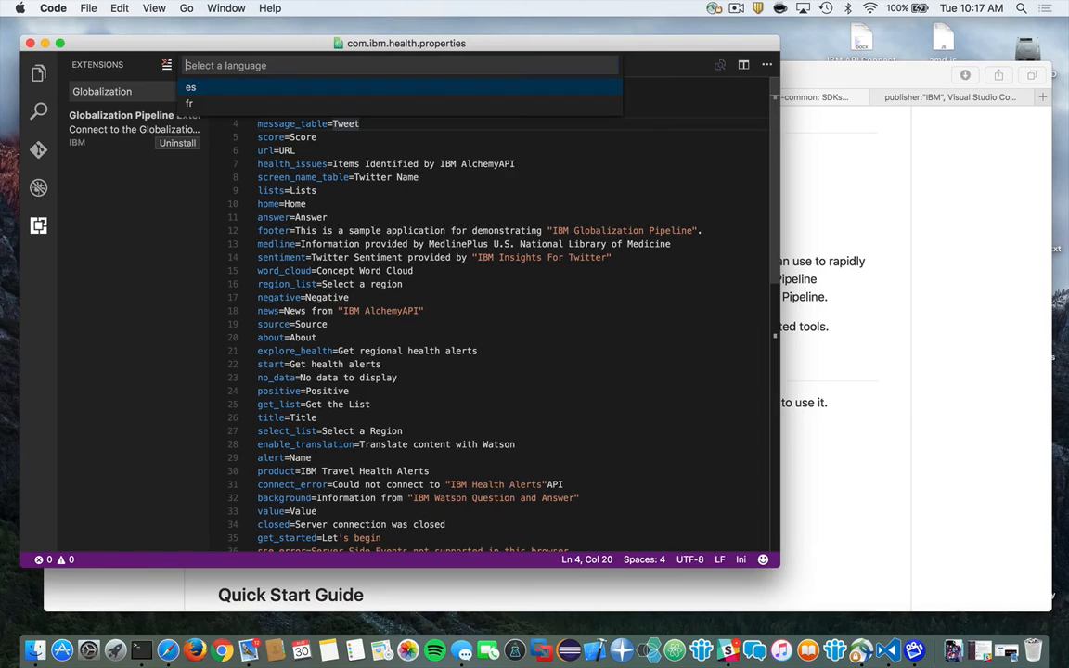
{"action": "left_click", "coordinate": [190, 86]}
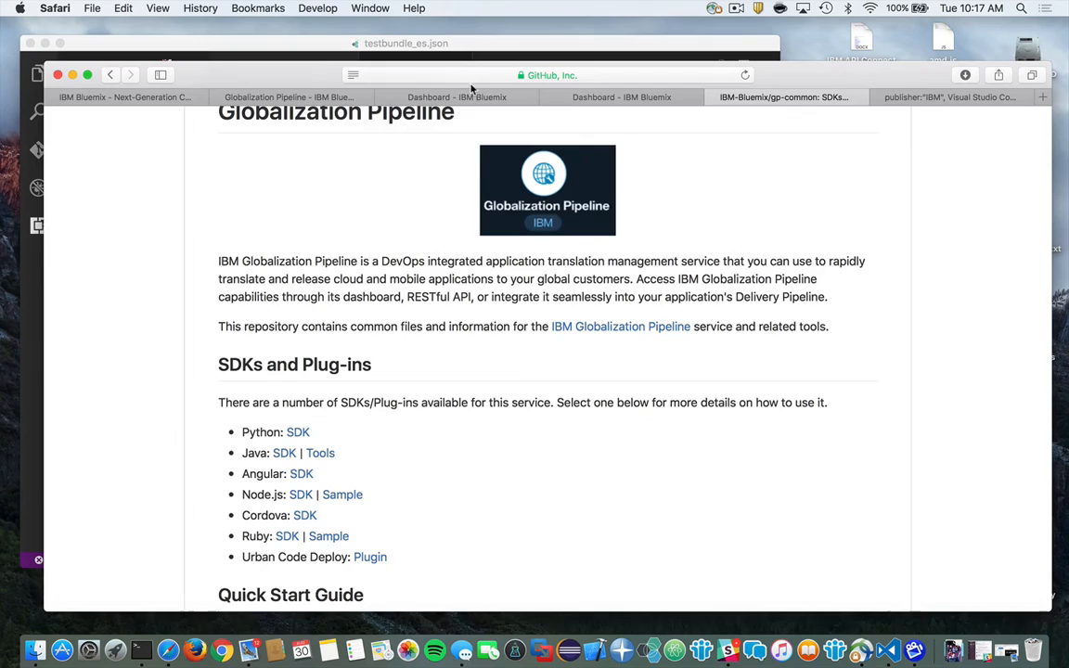
Open testbundle on the Bluemix dashboard and scroll its English source strings.
{"action": "left_click", "coordinate": [456, 96]}
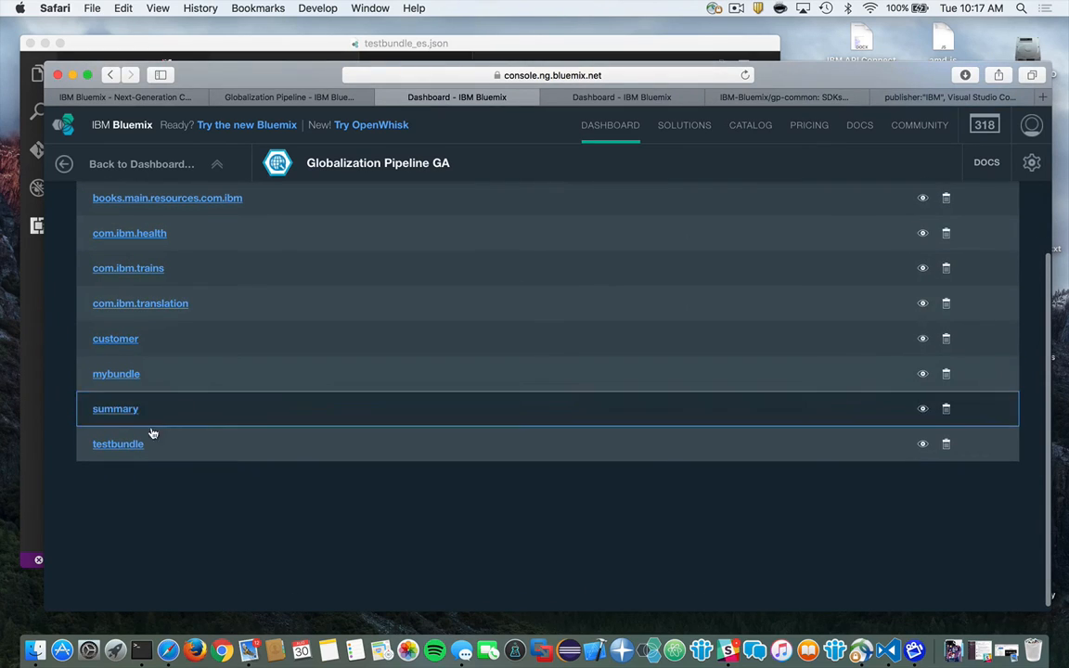
{"action": "left_click", "coordinate": [118, 444]}
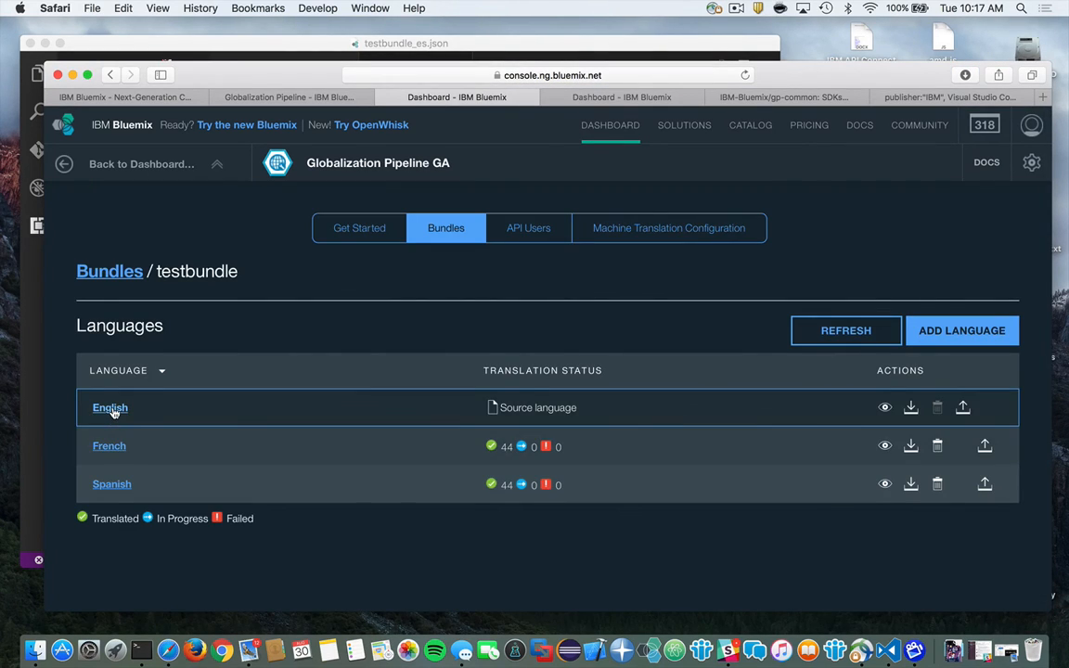
{"action": "left_click", "coordinate": [110, 407]}
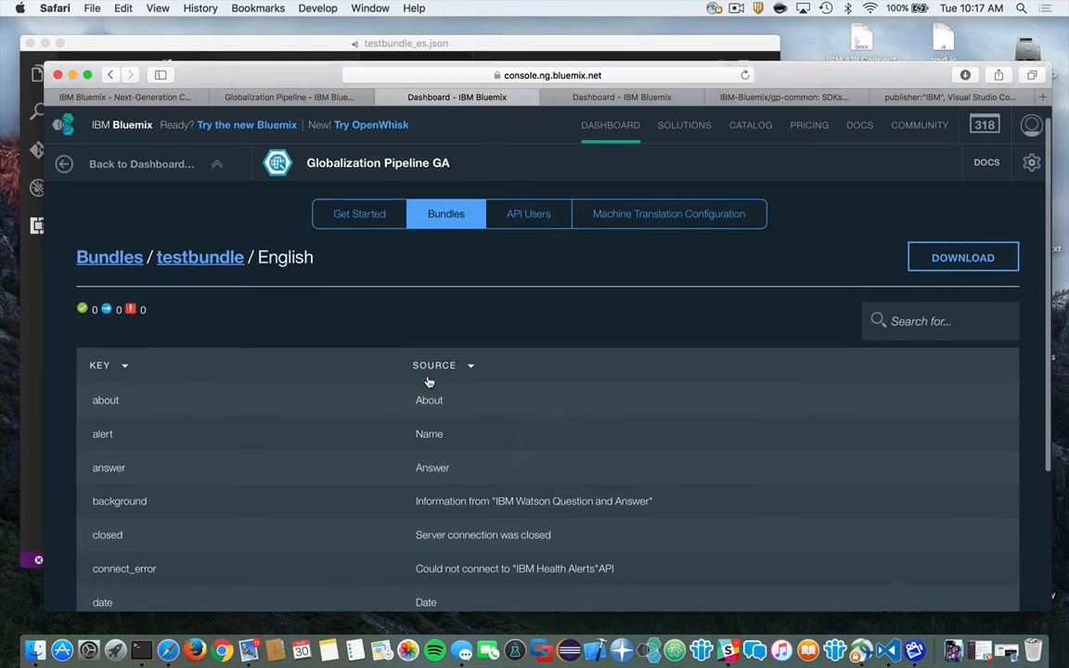
{"action": "scroll", "scroll_direction": "down", "scroll_amount": 3}
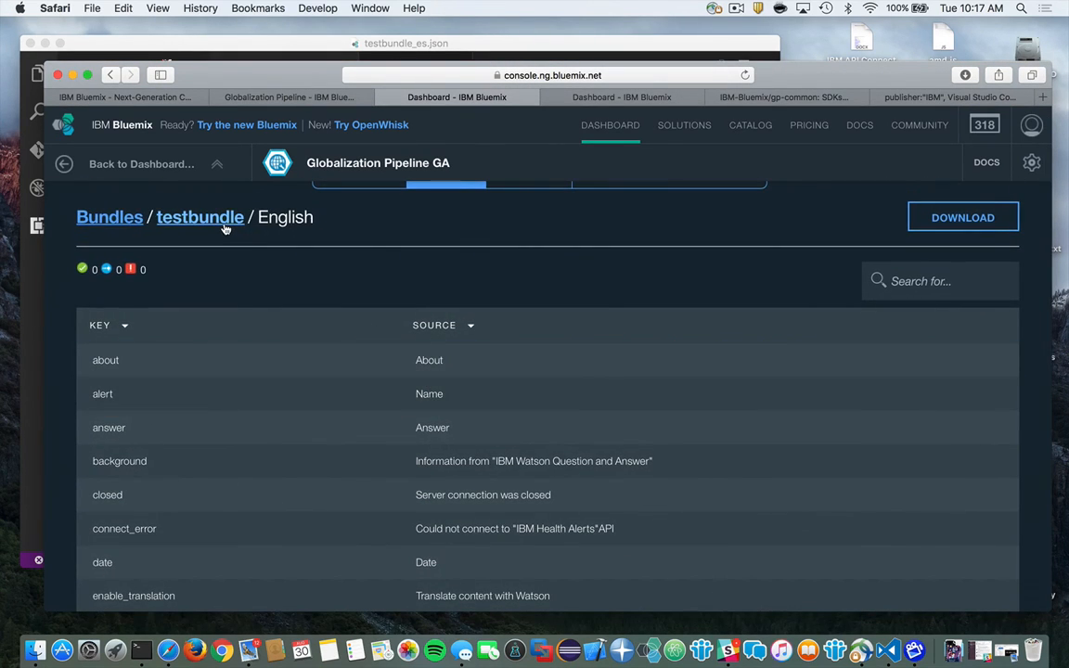
{"action": "left_click", "coordinate": [200, 216]}
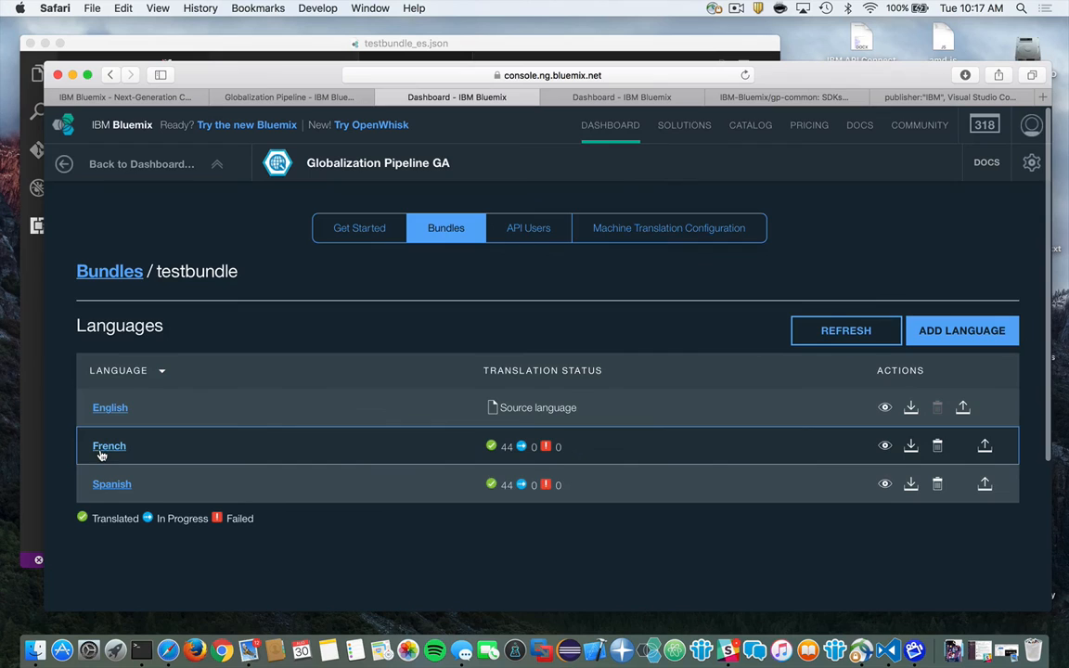
View the French translations and open then close the 'alert' edit dialog.
{"action": "left_click", "coordinate": [109, 446]}
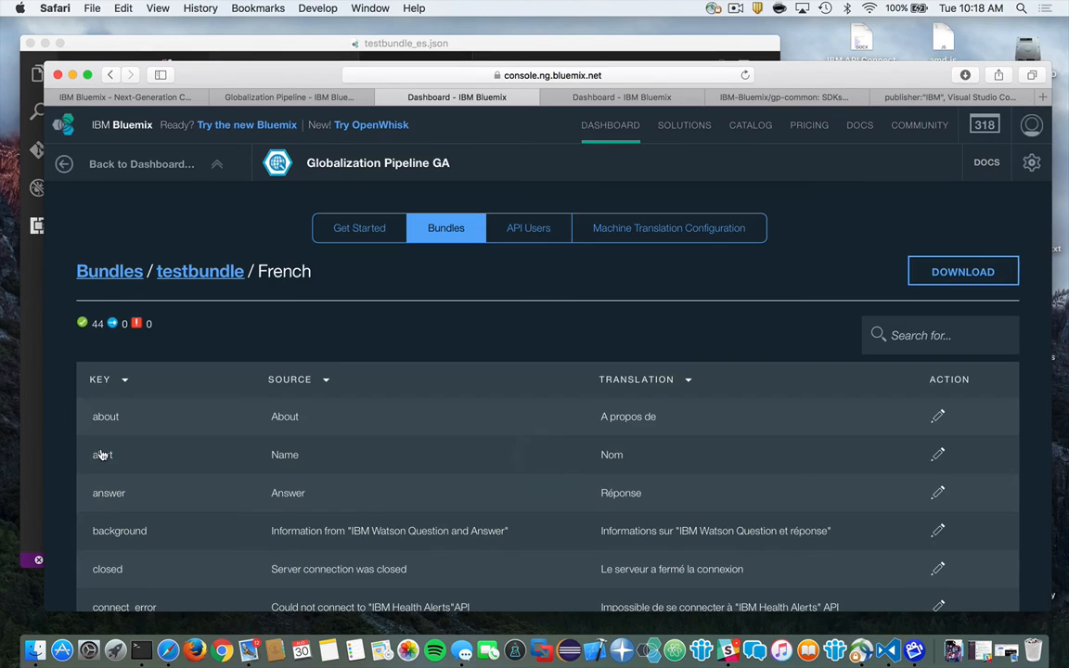
{"action": "left_click", "coordinate": [937, 454]}
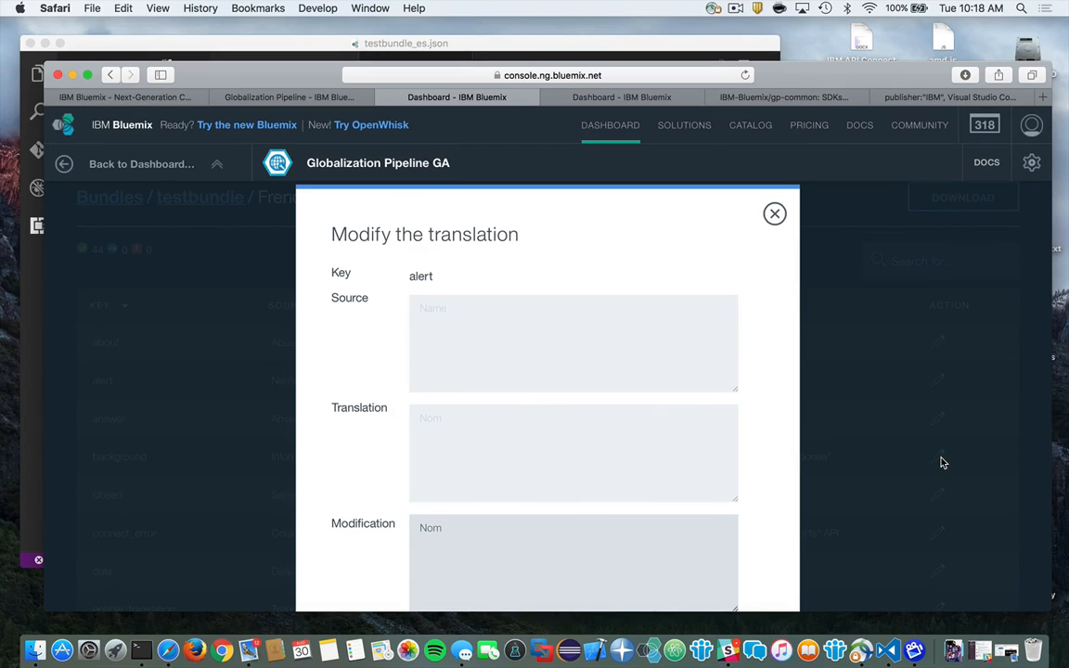
{"action": "left_click", "coordinate": [775, 213]}
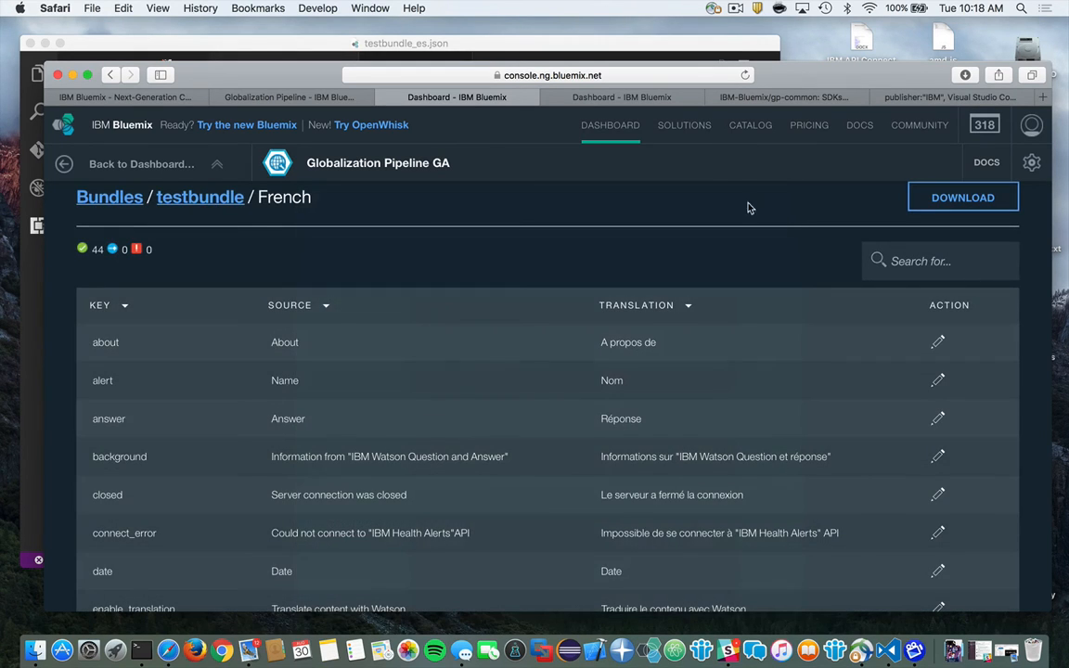